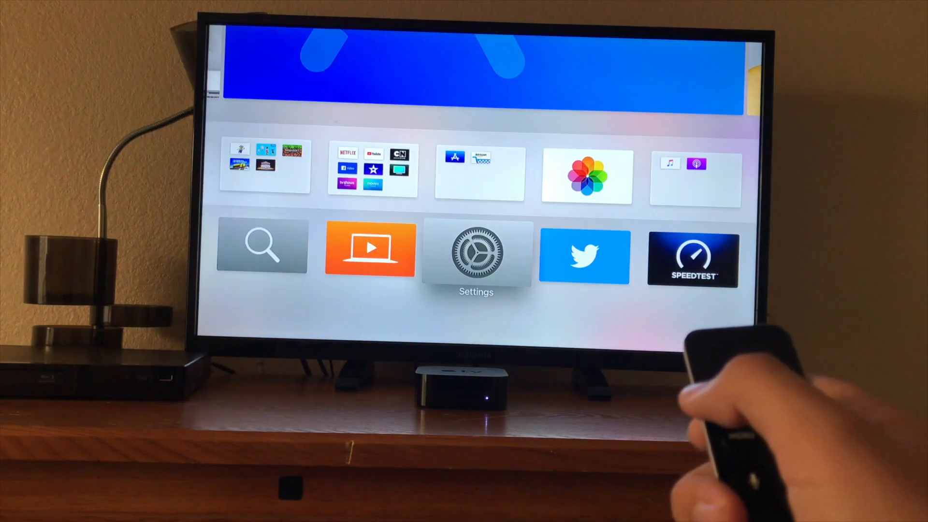
# Launch the Settings app from the Apple TV home screen.
pyautogui.click(477, 251)
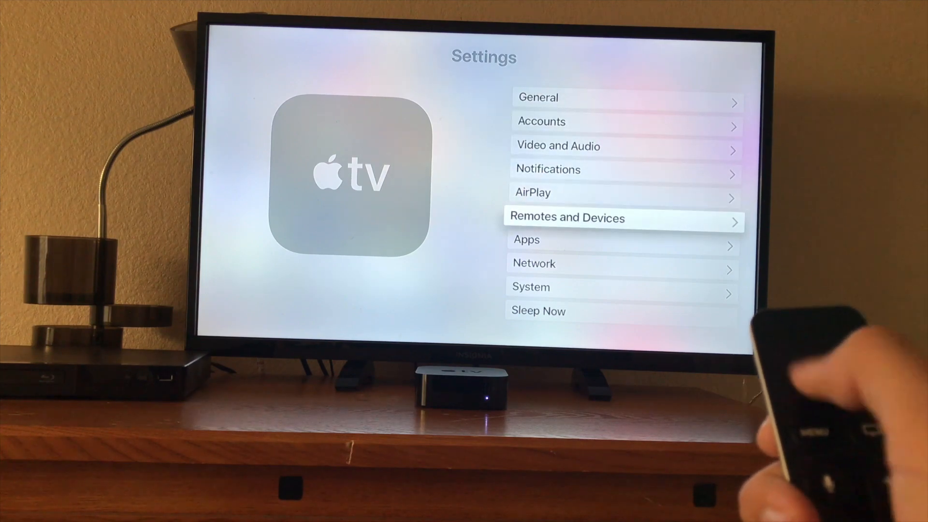
# Move down to the System category in Settings and open it.
pyautogui.press('down')
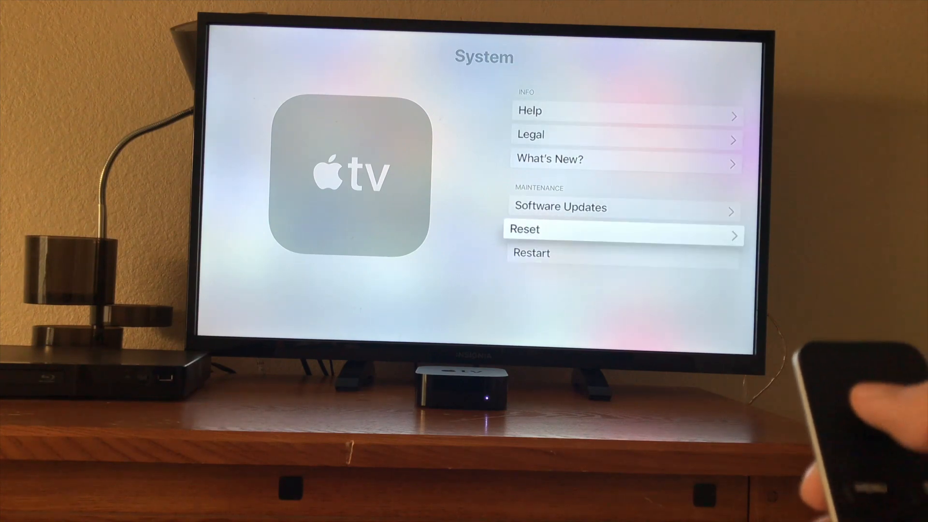
# Choose Reset under Maintenance, then plain Reset without updating, to show the Reset/Cancel prompt.
pyautogui.click(622, 229)
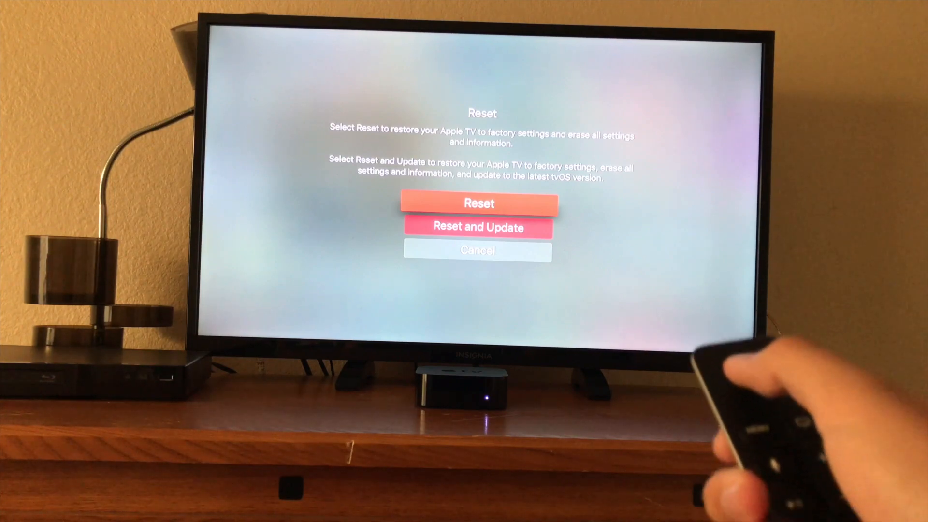
pyautogui.click(478, 203)
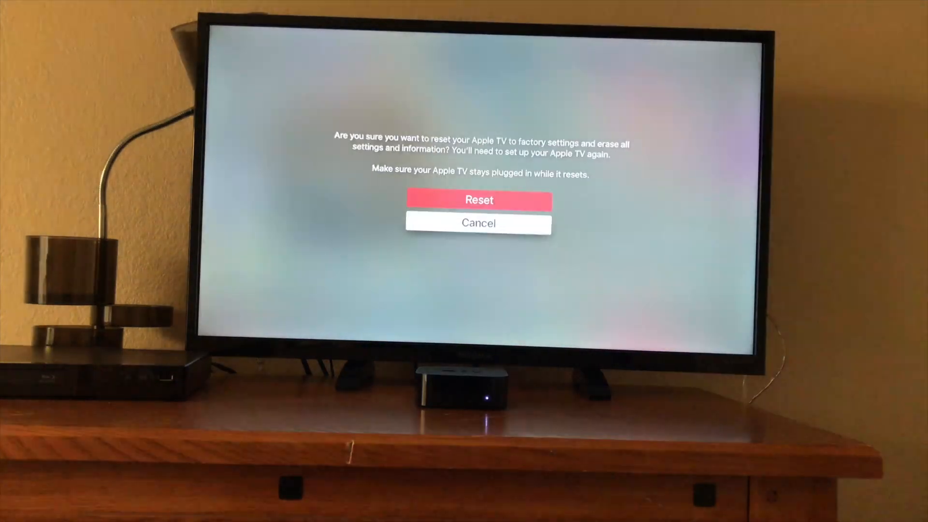